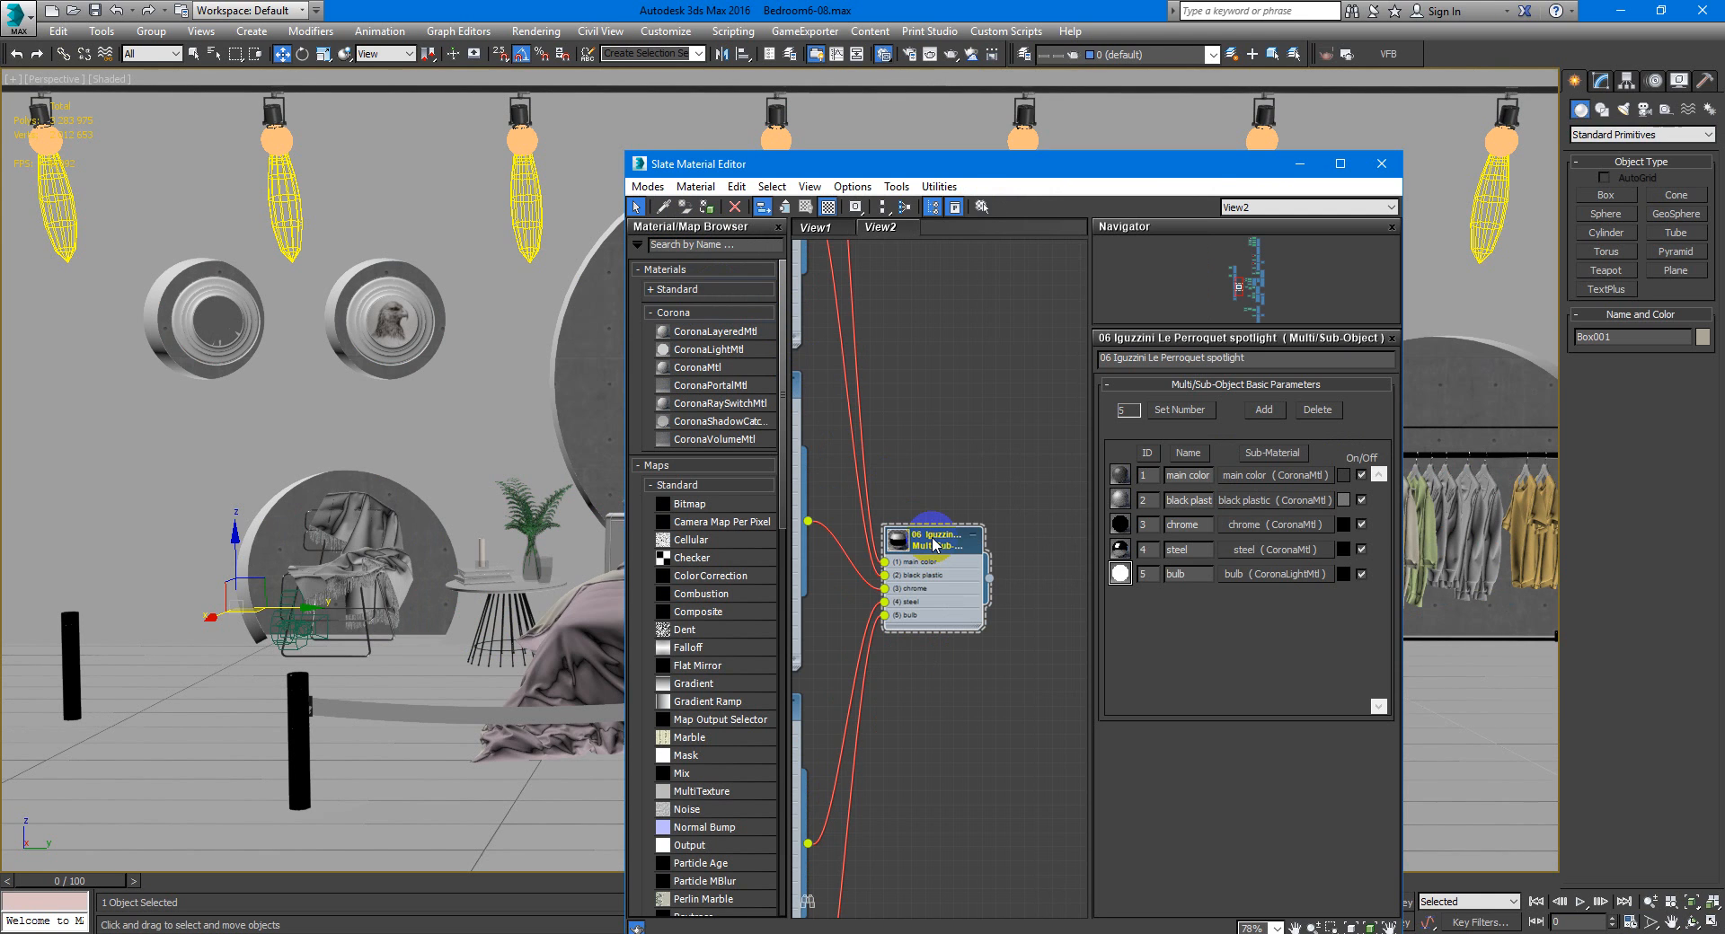
Use Select by Material on the 06 Iguzzini Le Perroquet multi/sub-object node.
right_click(933, 541)
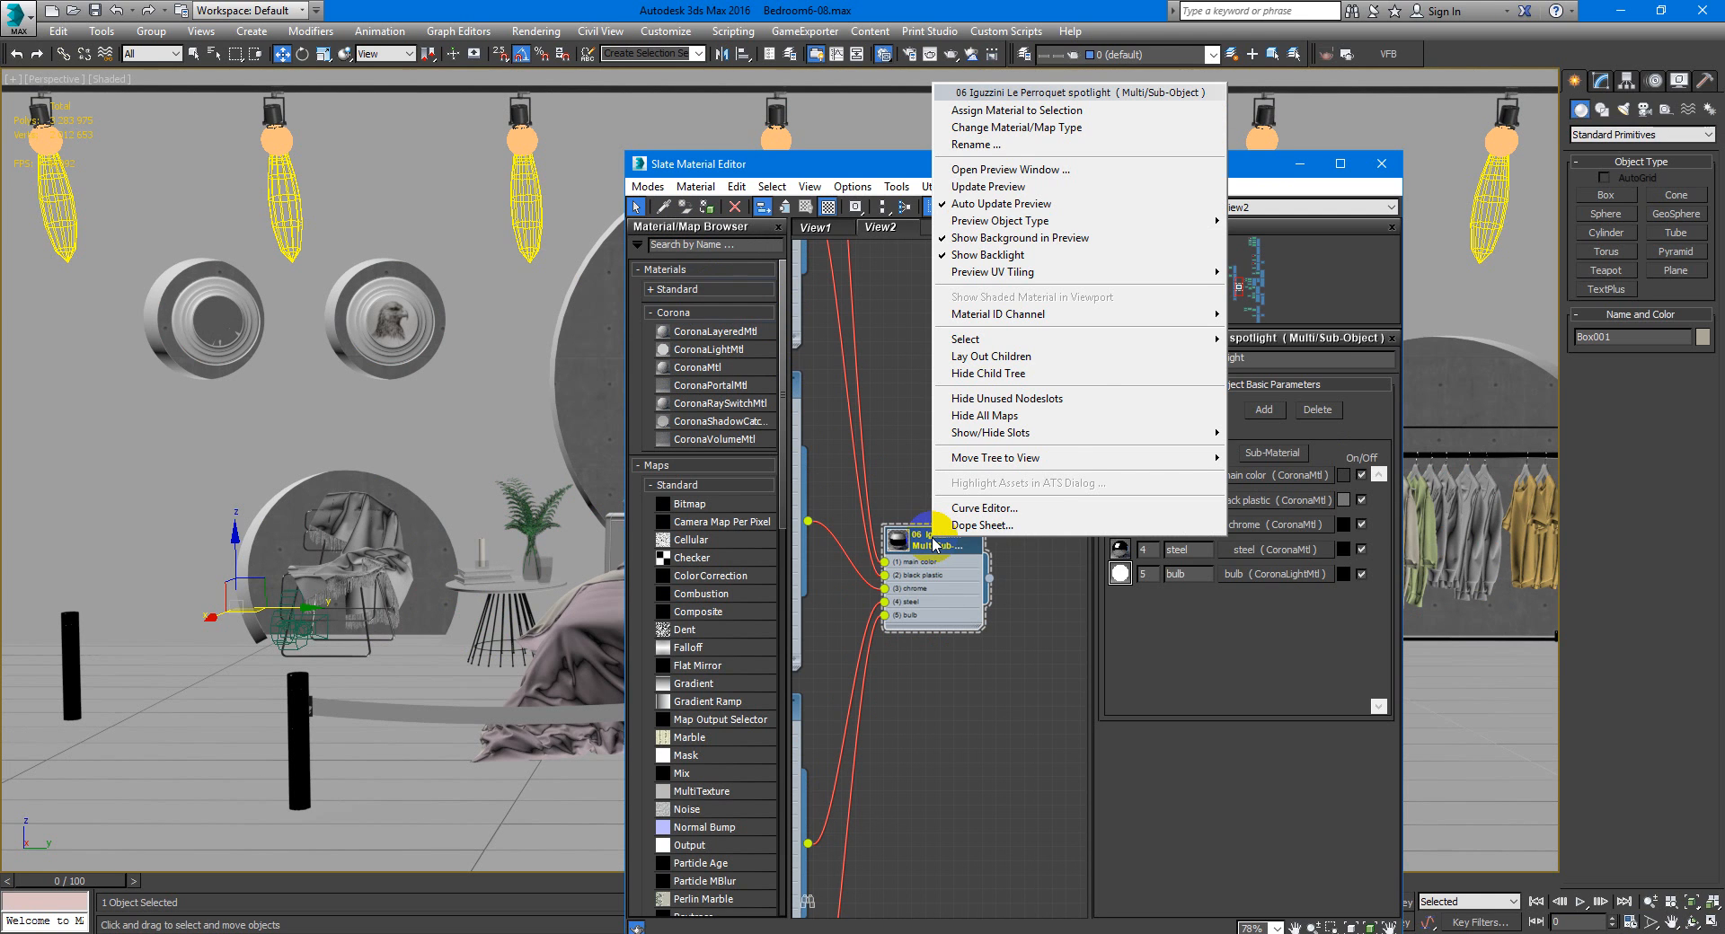
mouse_move(1106, 355)
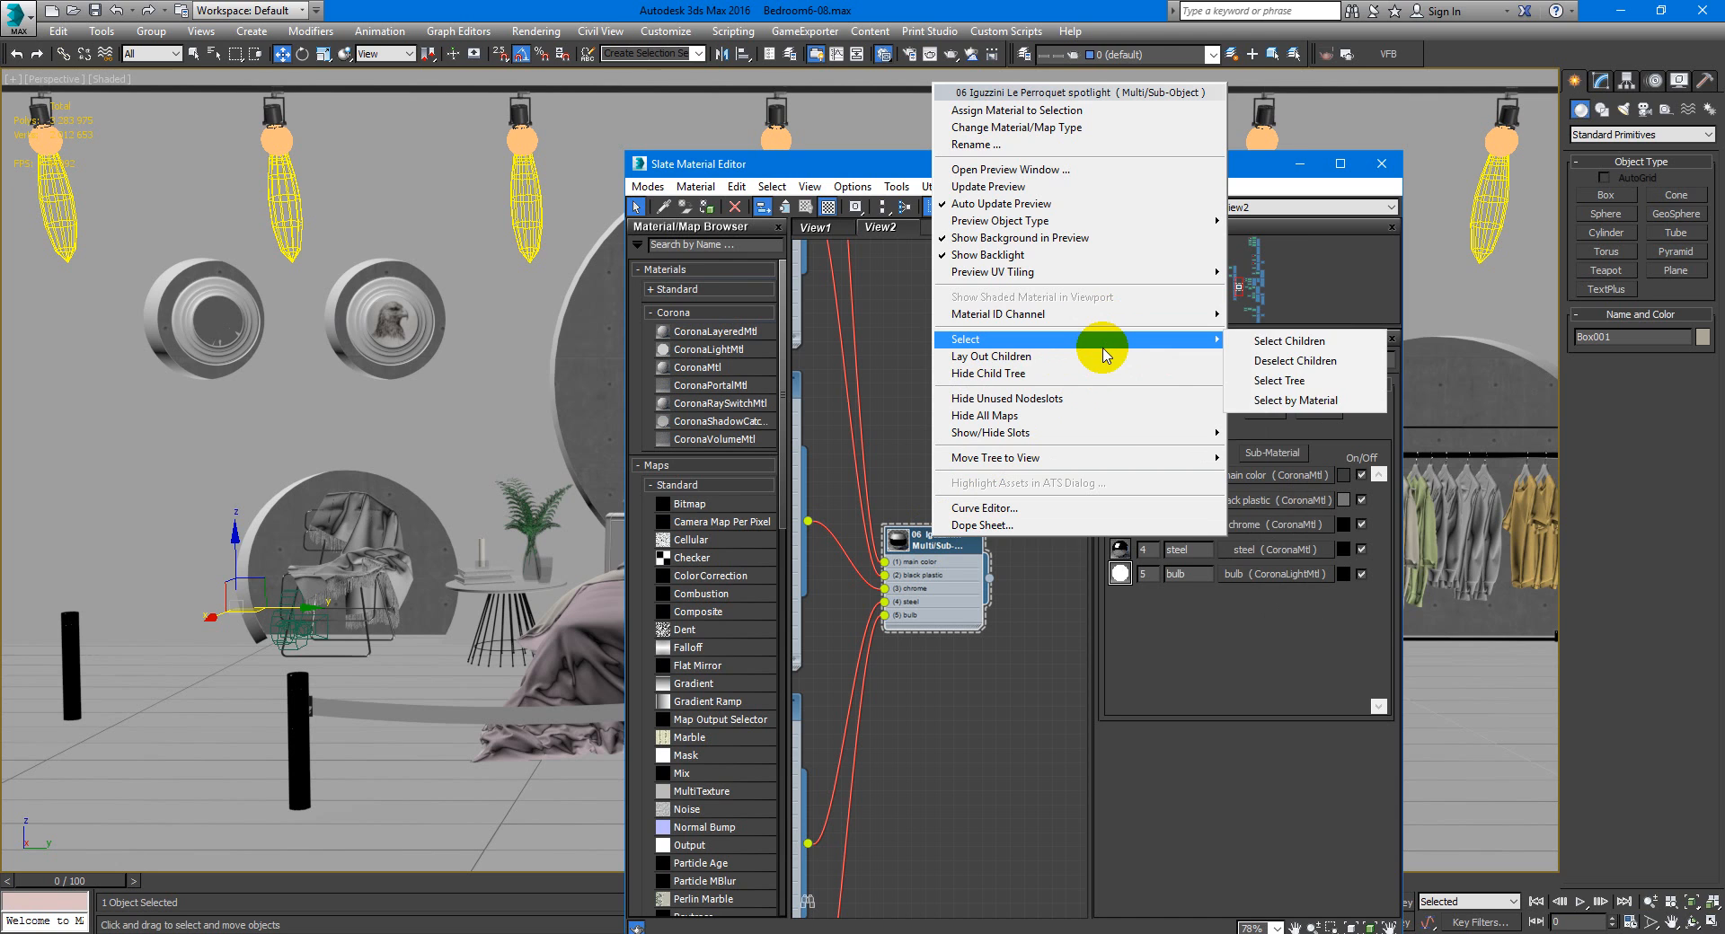
mouse_move(1302, 402)
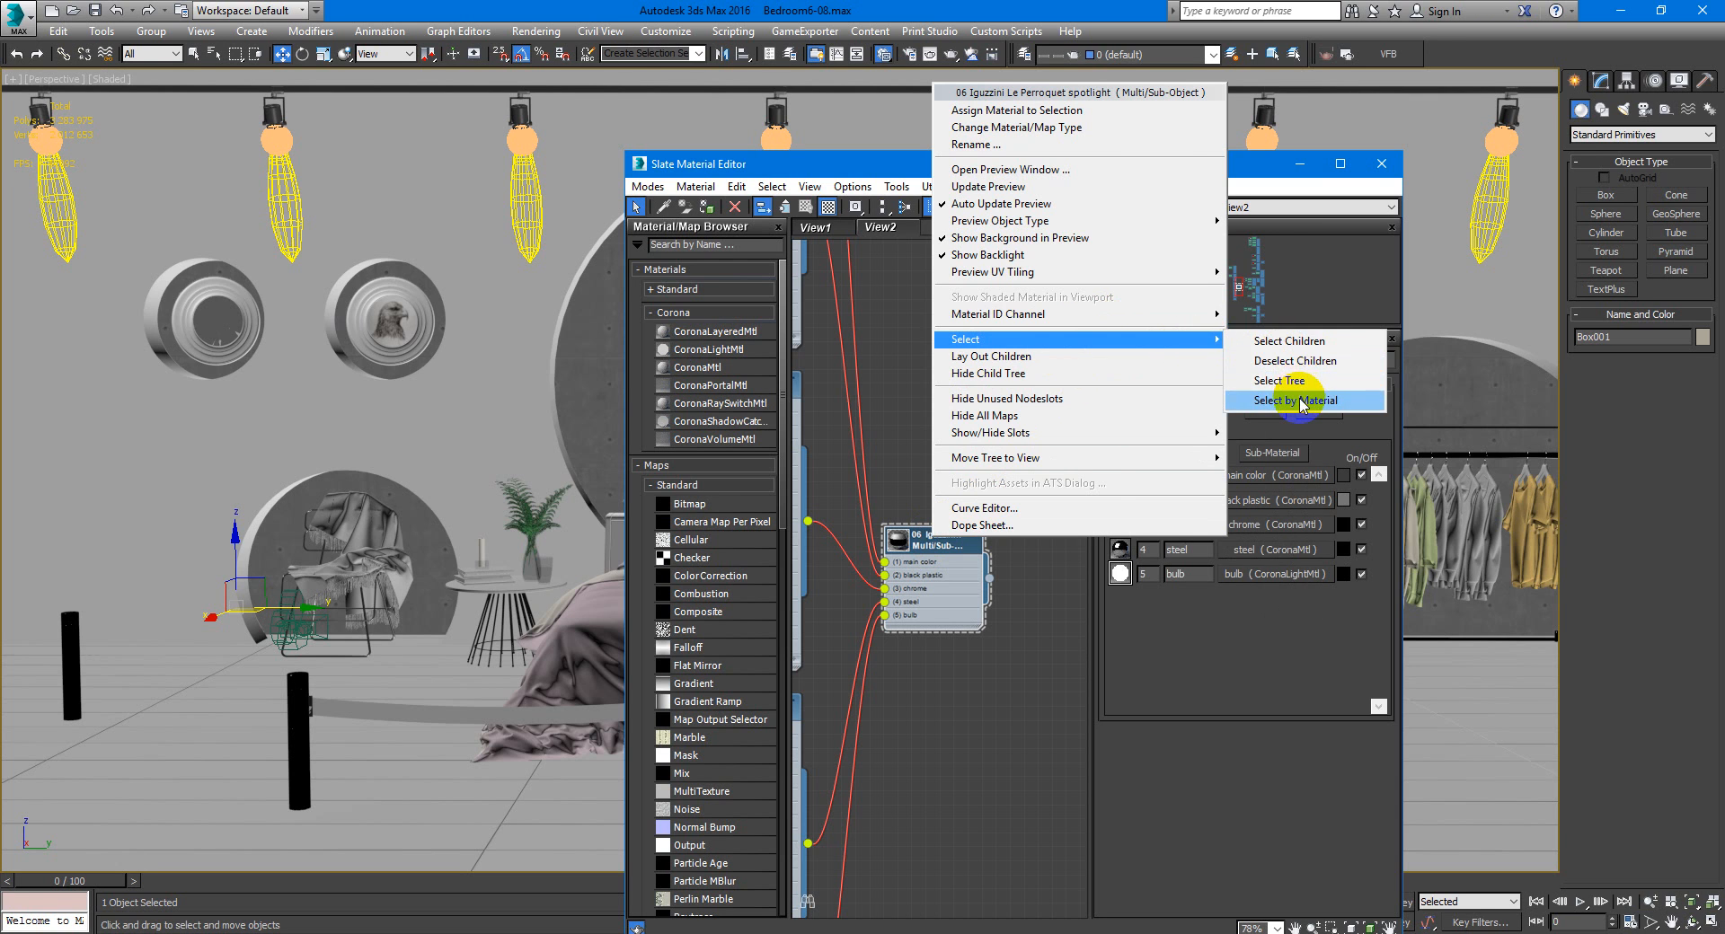
click(1293, 400)
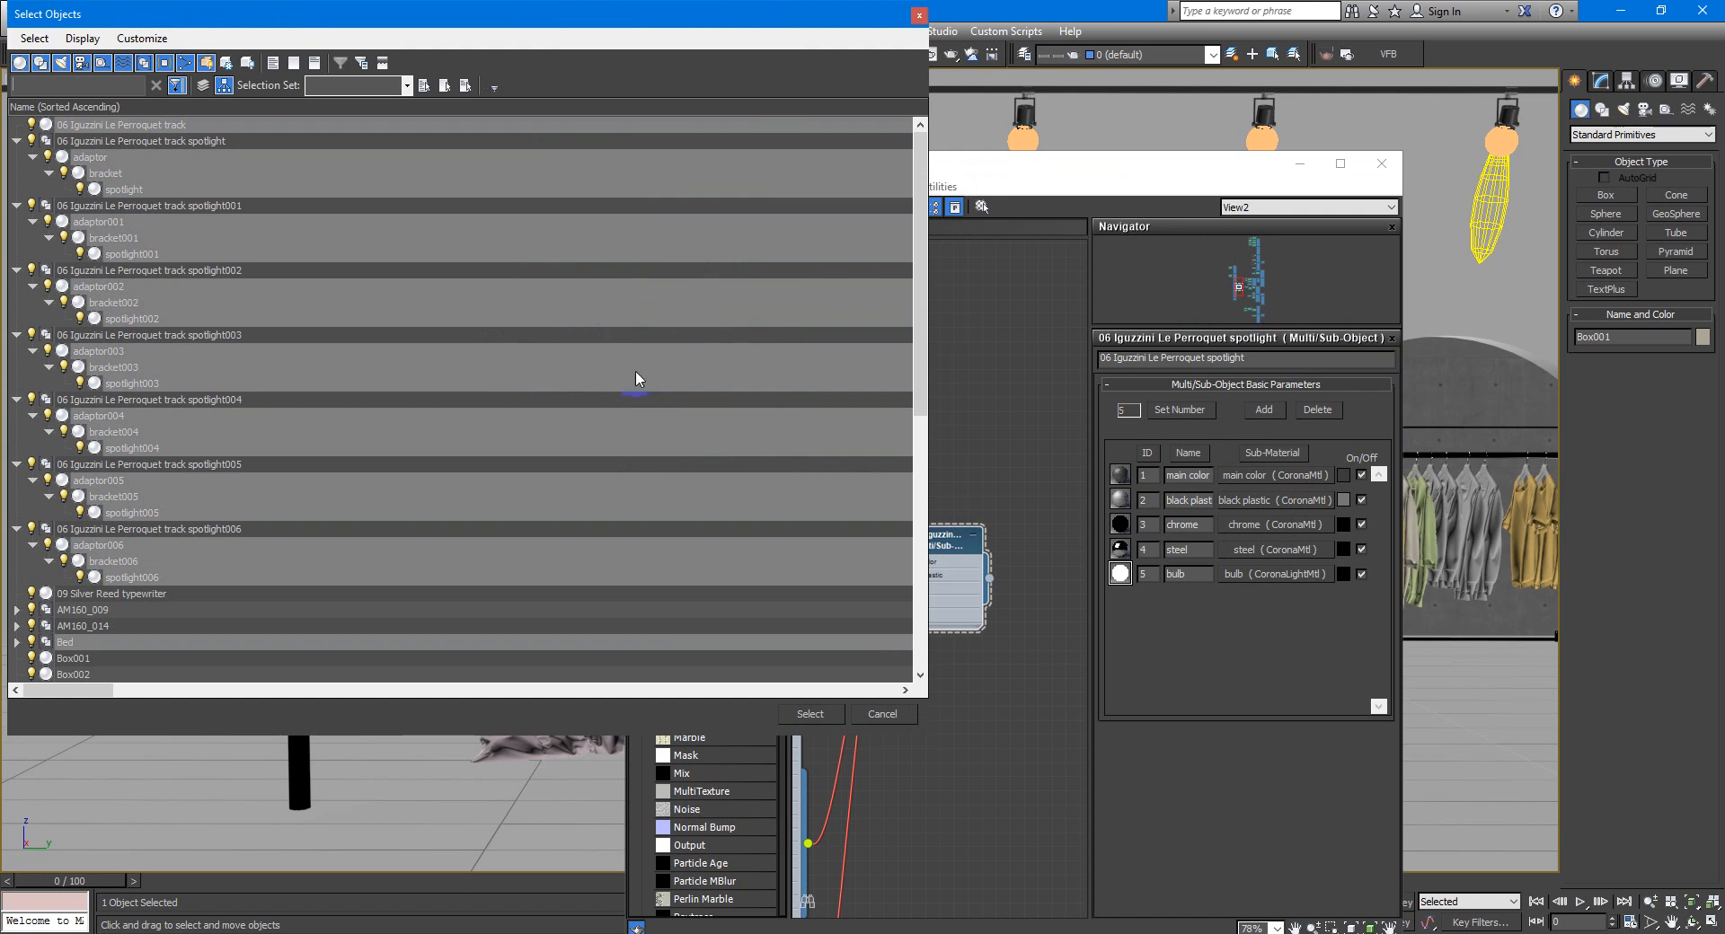
mouse_move(761, 385)
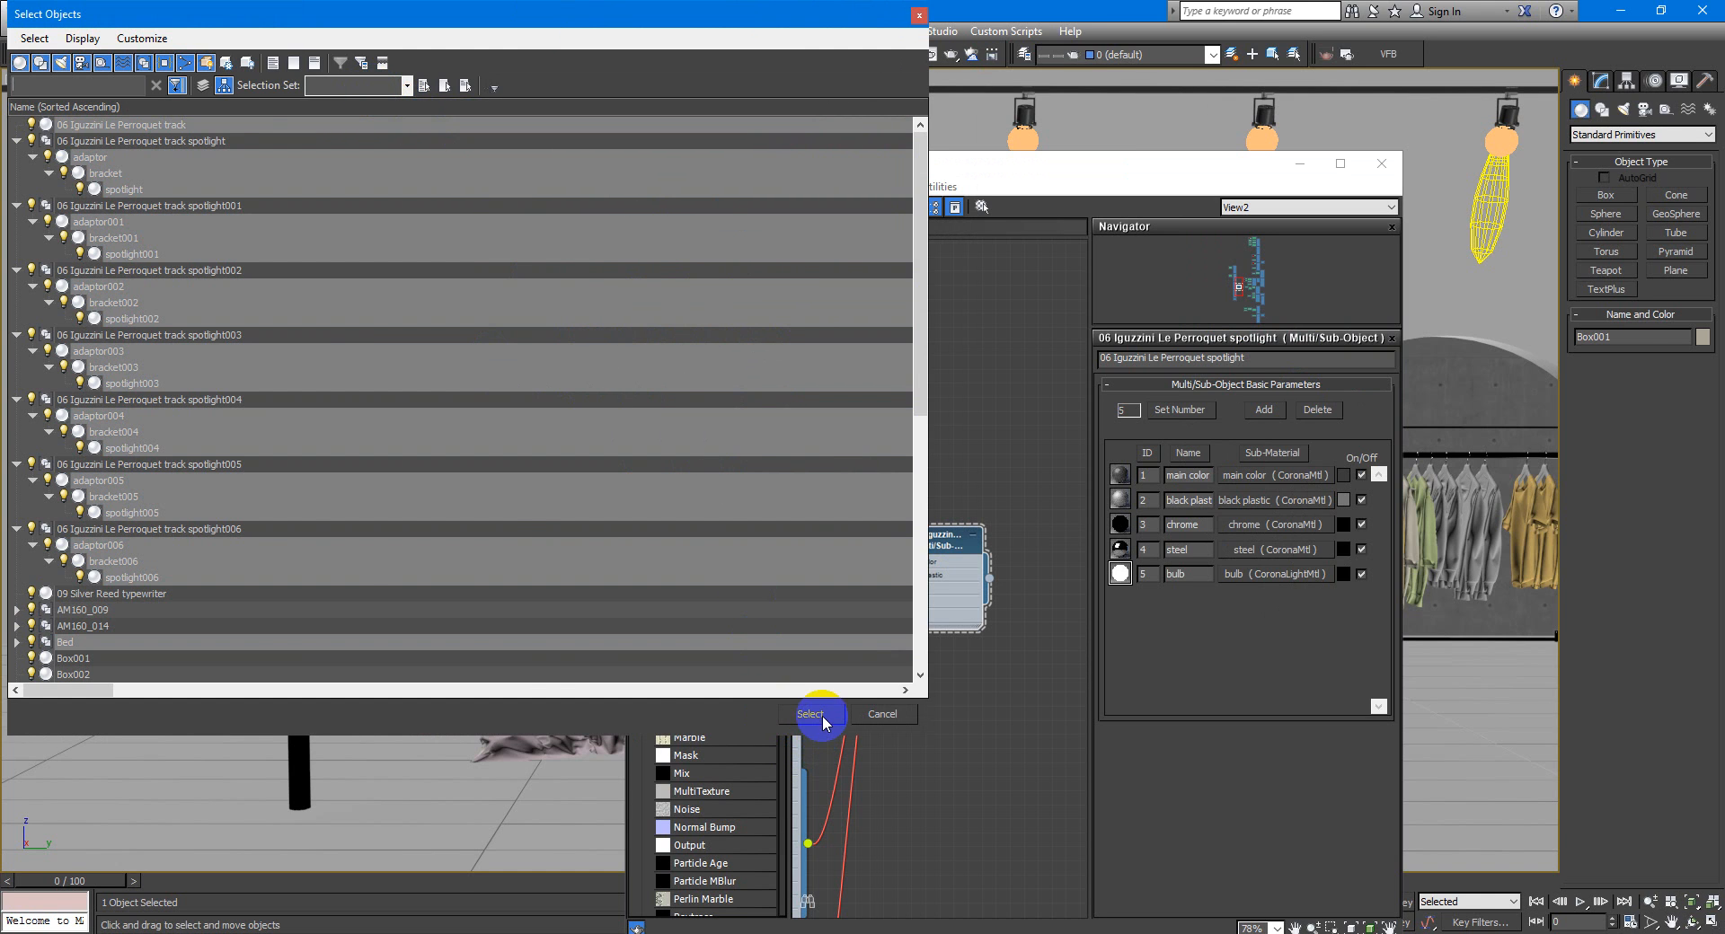
Select the listed spotlight-track objects and close the material editor.
click(810, 713)
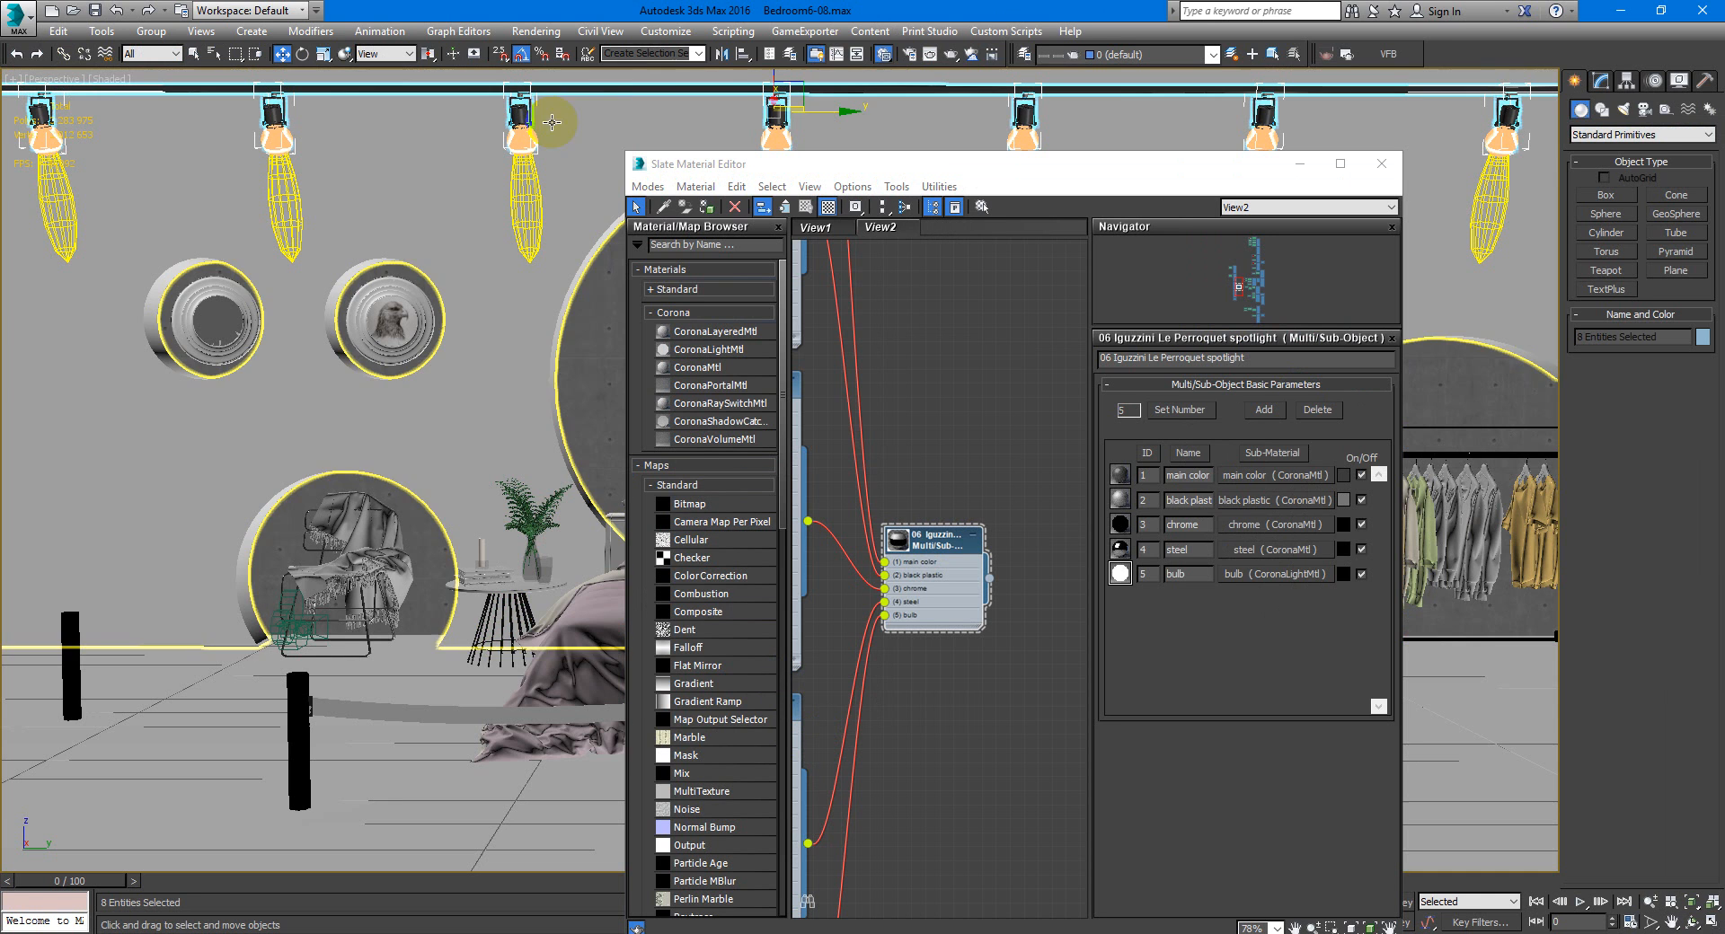
click(1382, 163)
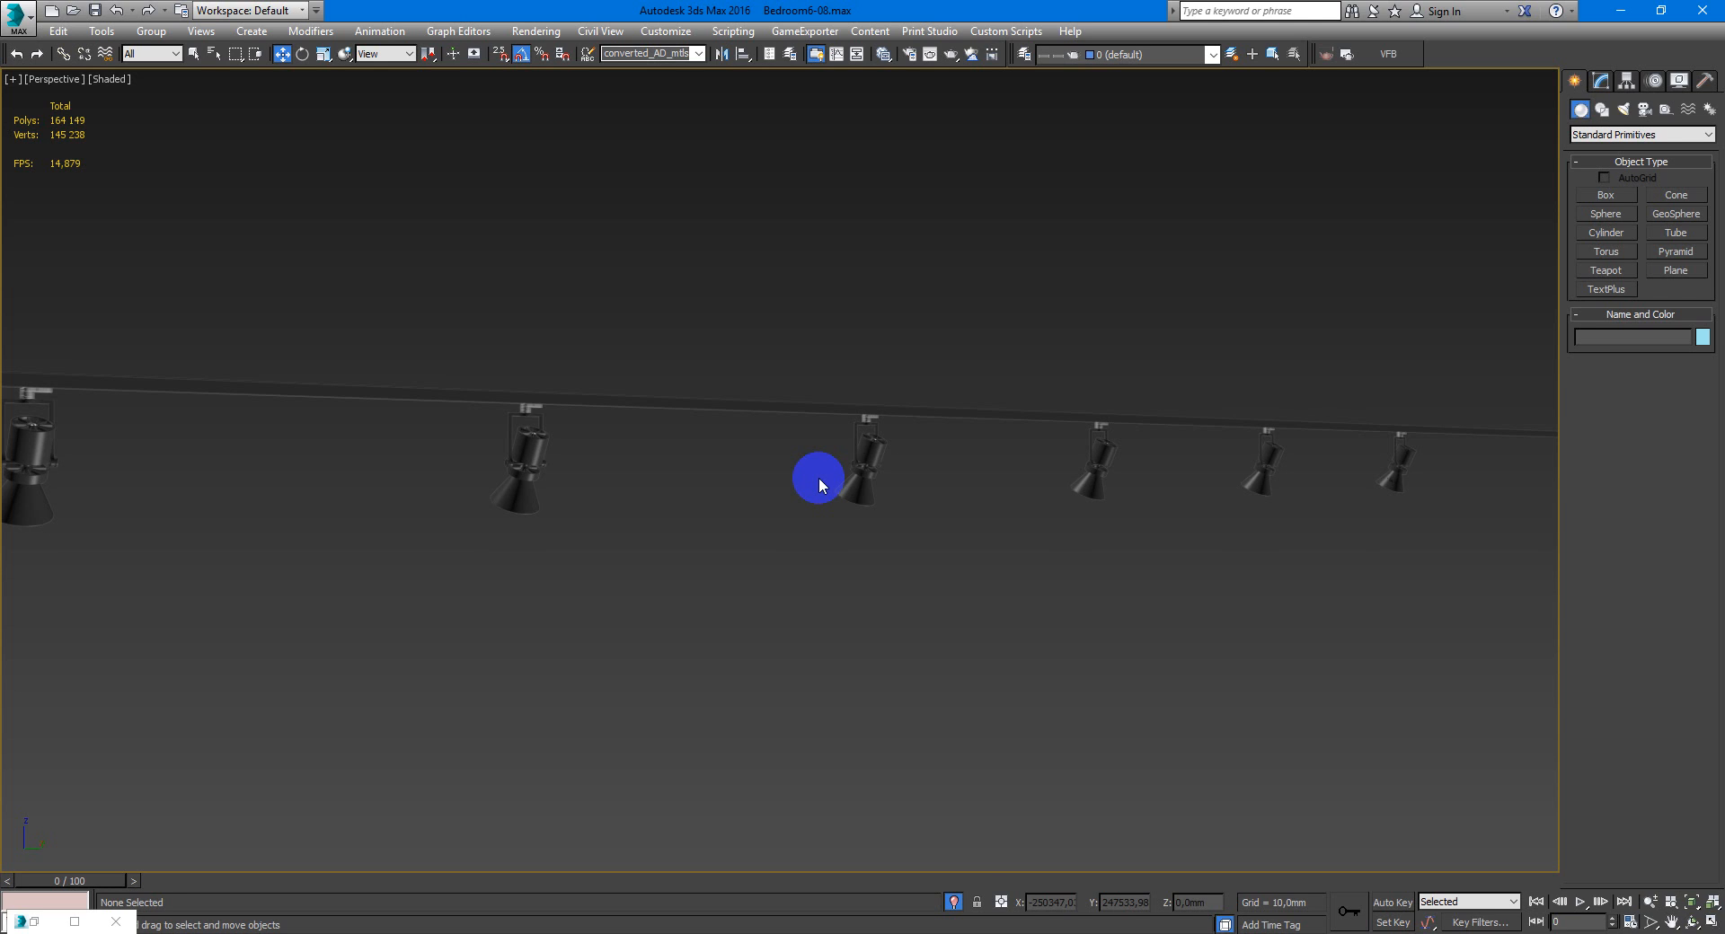
mouse_move(943, 708)
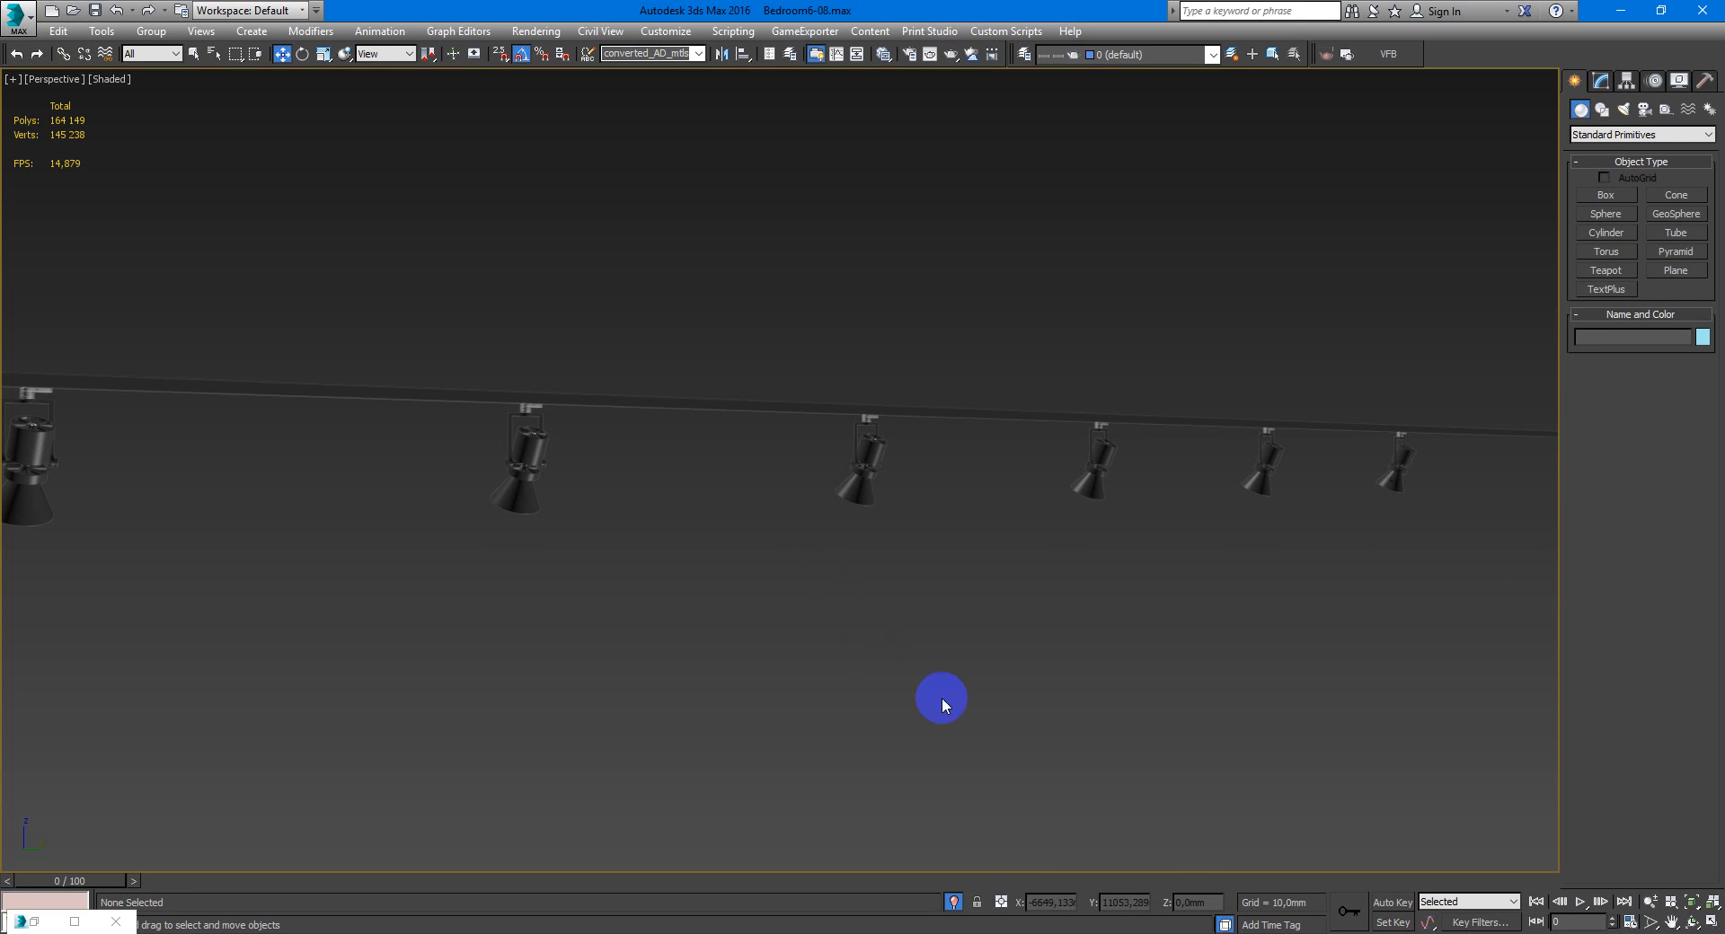